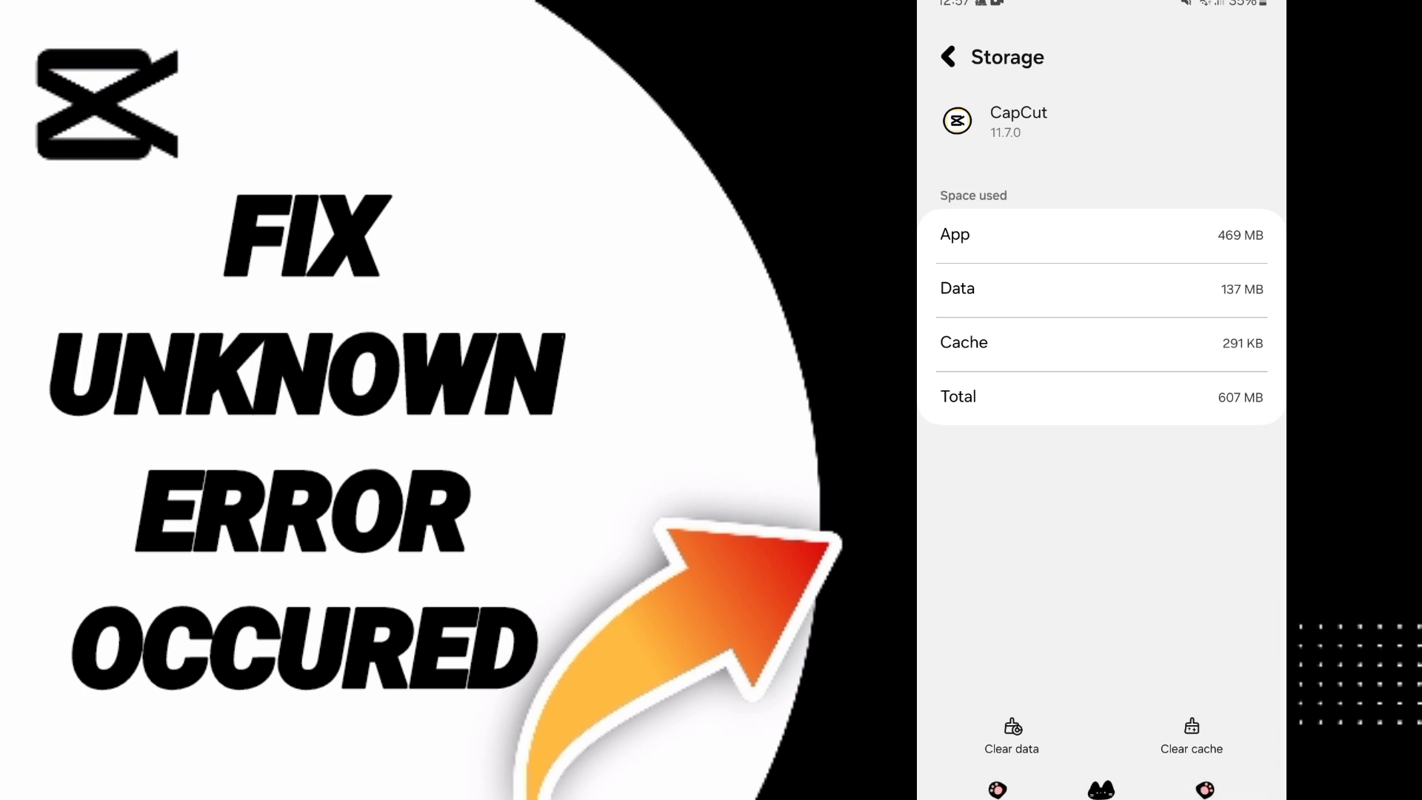
Return from CapCut's 607 MB storage details to its App info page.
left_click(946, 57)
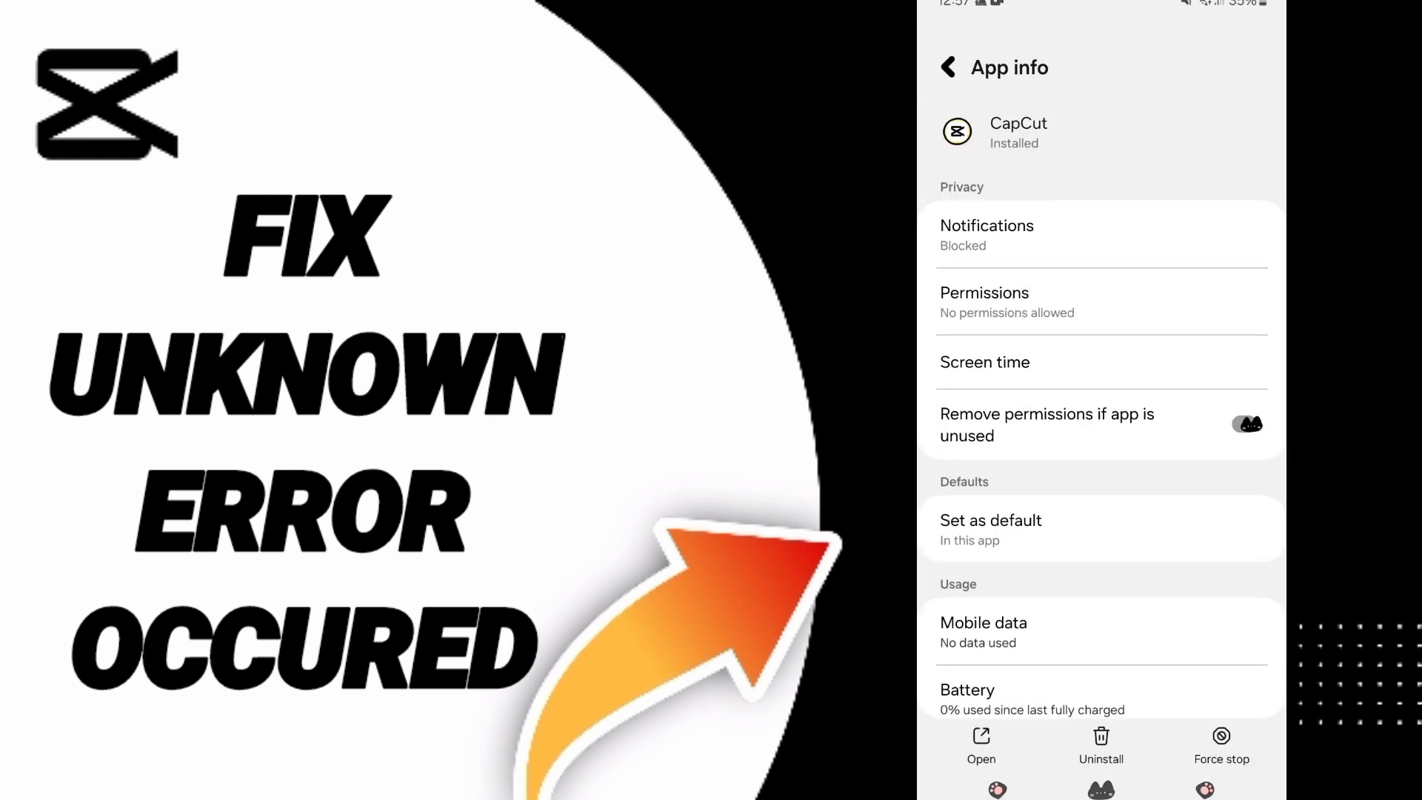
Delete CapCut's stored data from its Storage page and confirm the deletion.
scroll("up", 3)
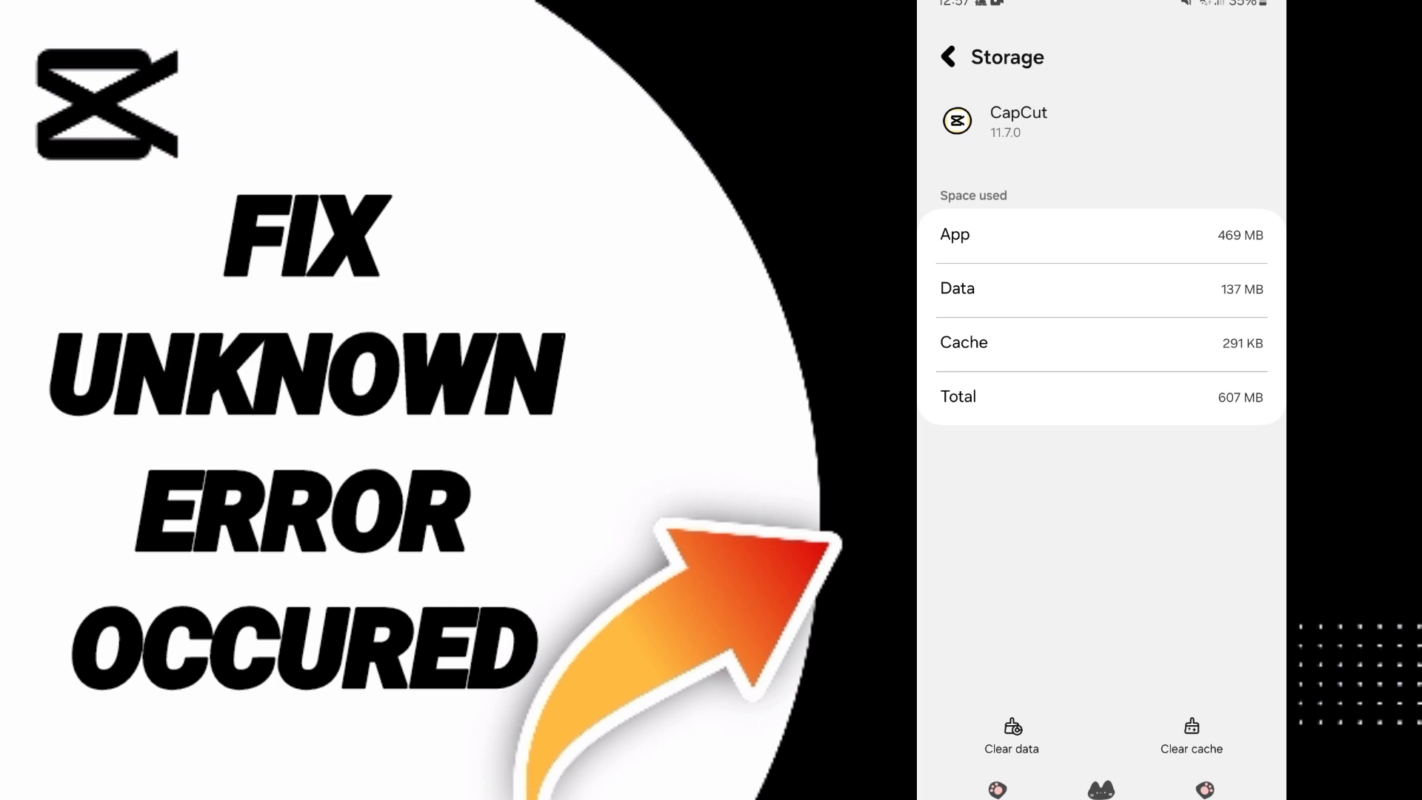
left_click(1010, 735)
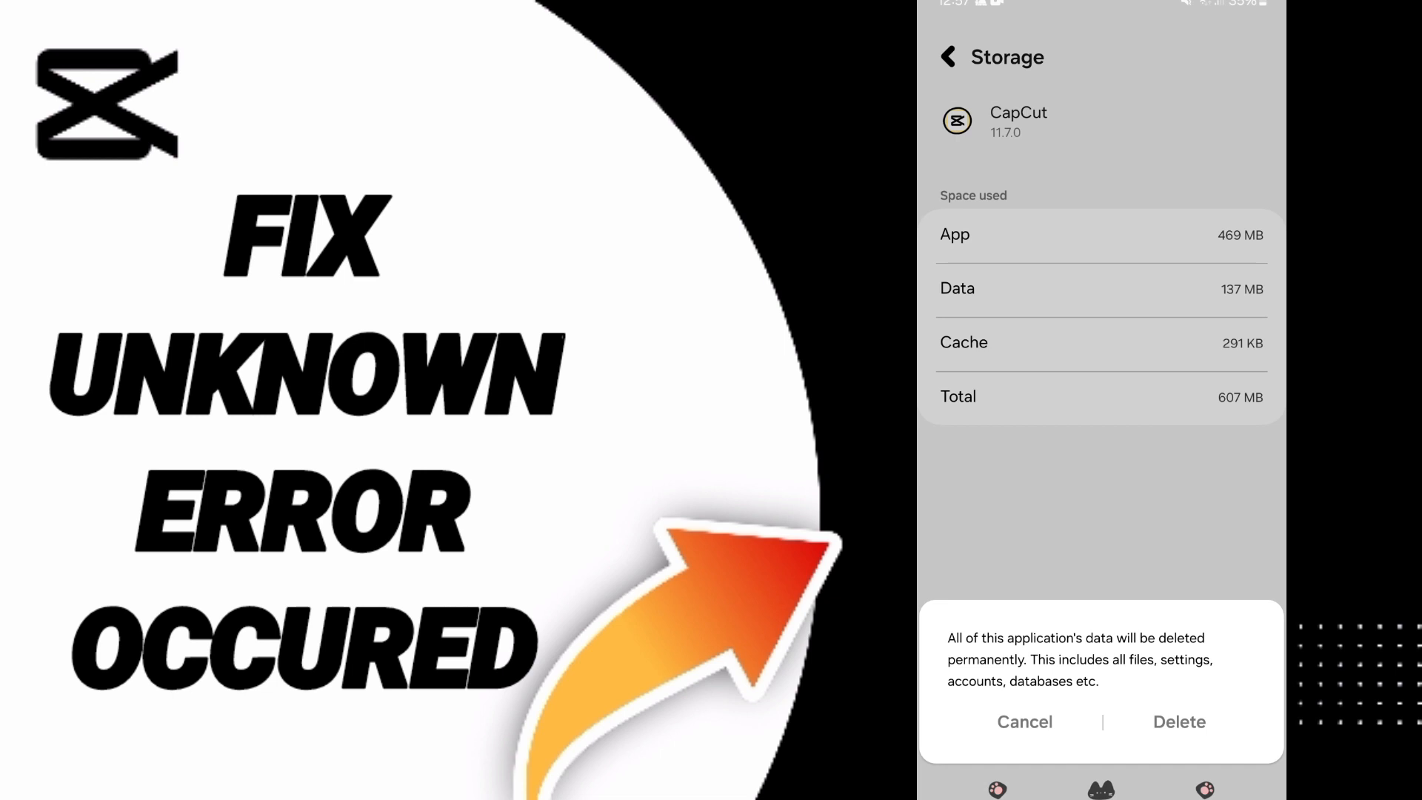
left_click(1024, 721)
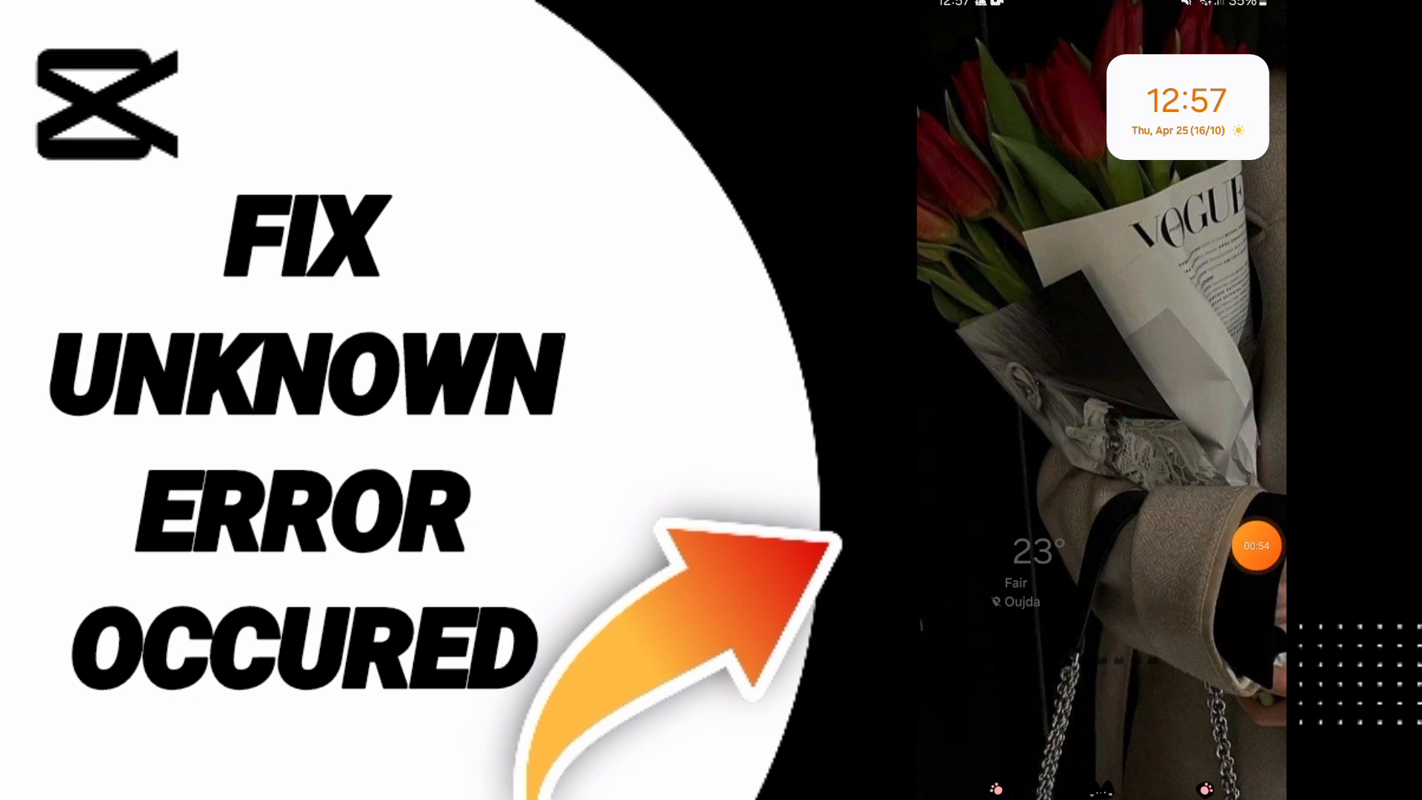
Tap once on the Android home screen after leaving Settings.
left_click(1257, 545)
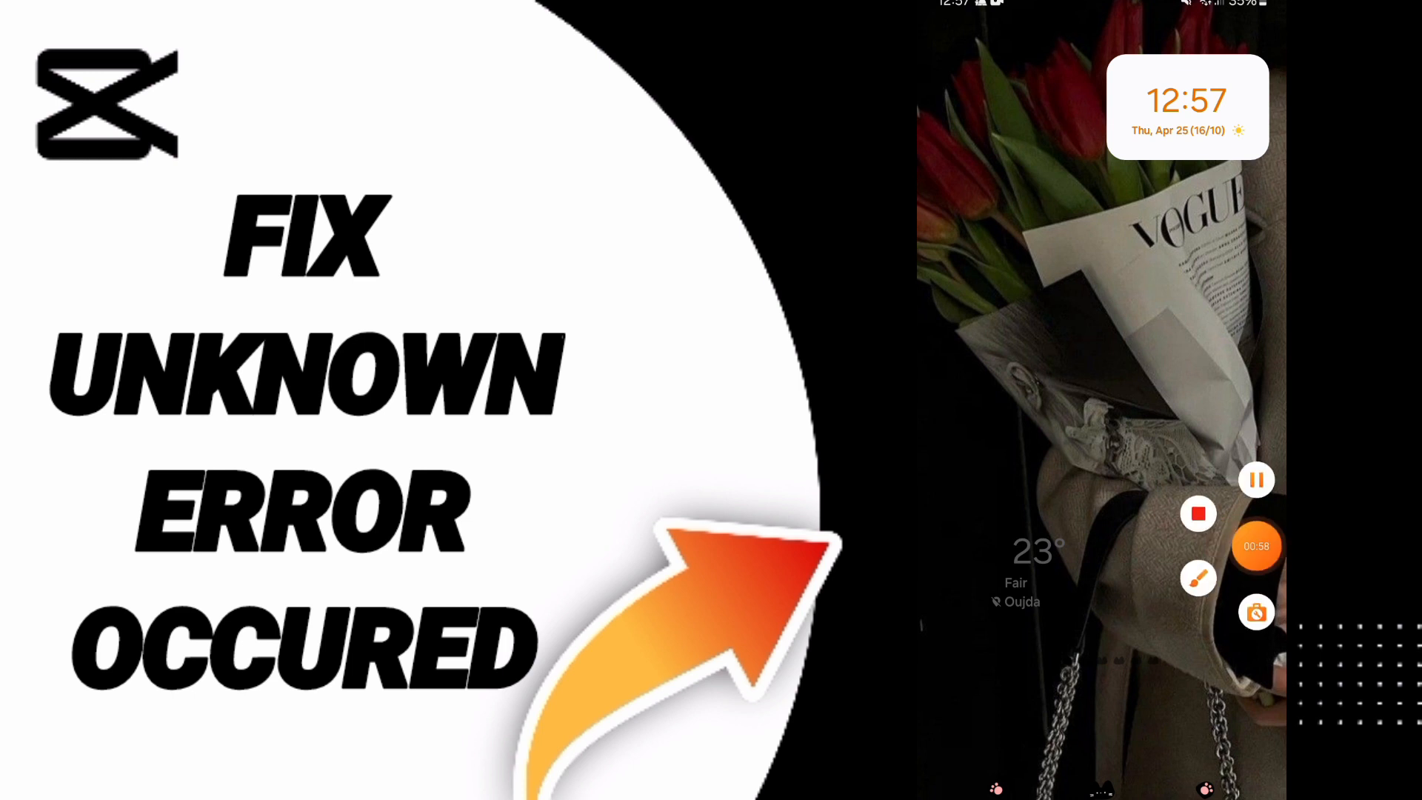